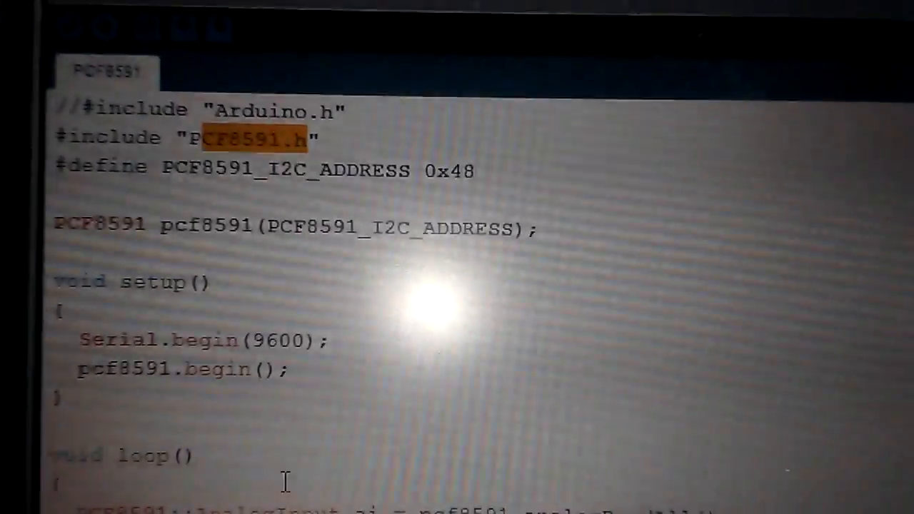
{"action": "scroll", "scroll_direction": "down", "scroll_amount": 3}
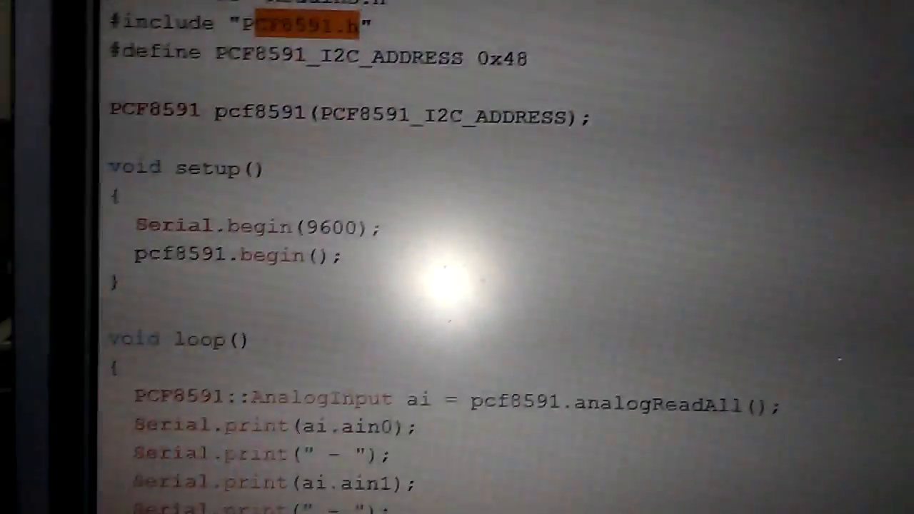